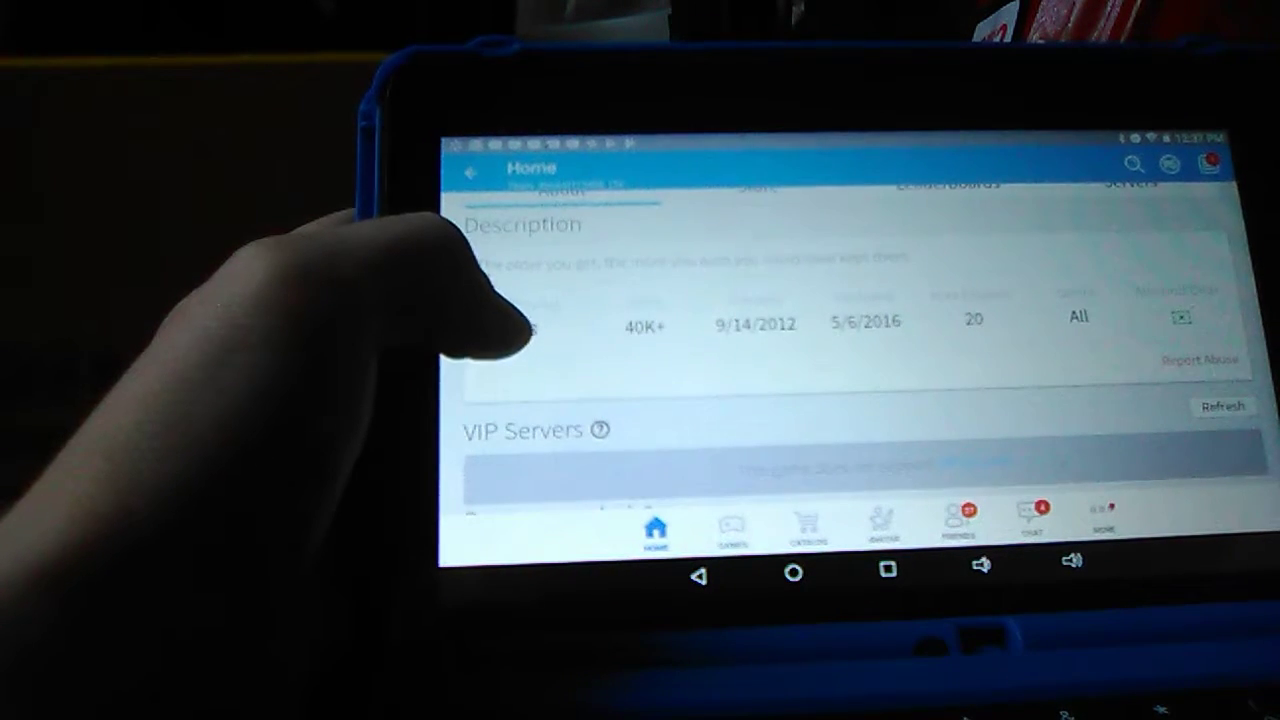
{"action": "scroll", "scroll_direction": "down", "scroll_amount": 3}
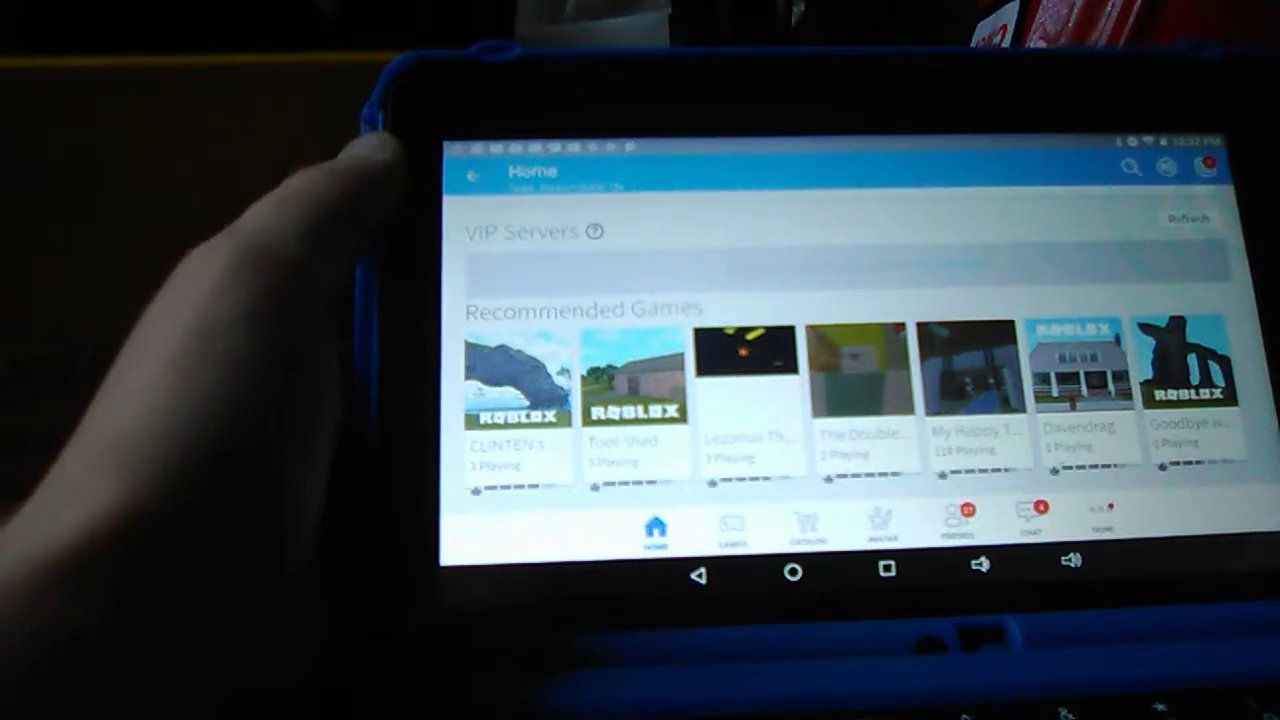